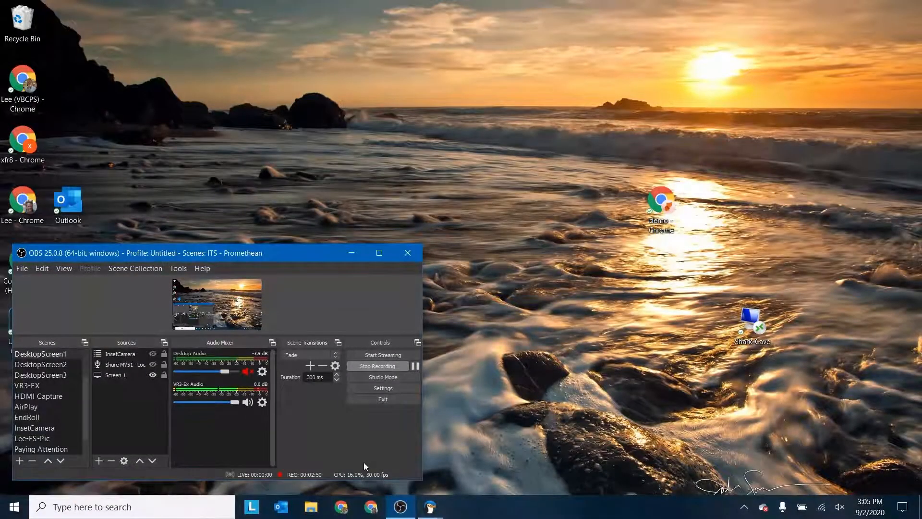
mouse_move(535, 278)
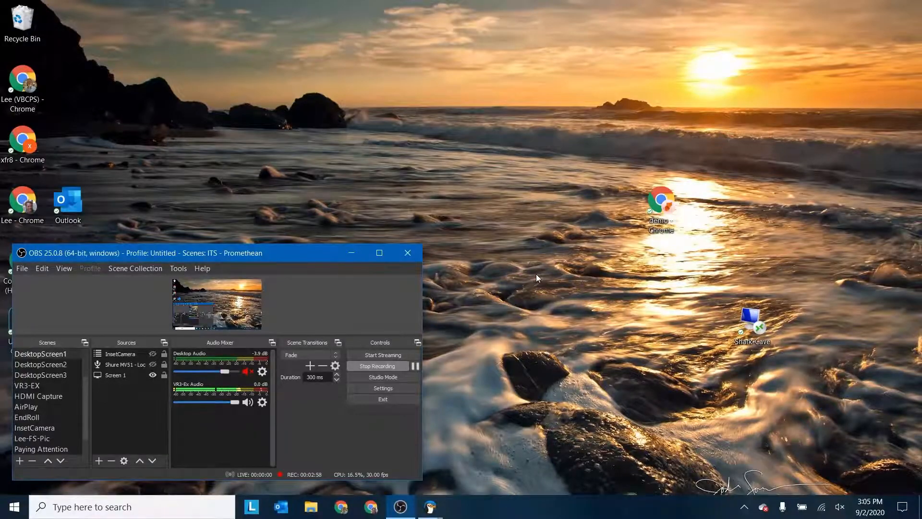
- Right-click the empty desktop to bring up the menu containing Display settings
right_click(535, 277)
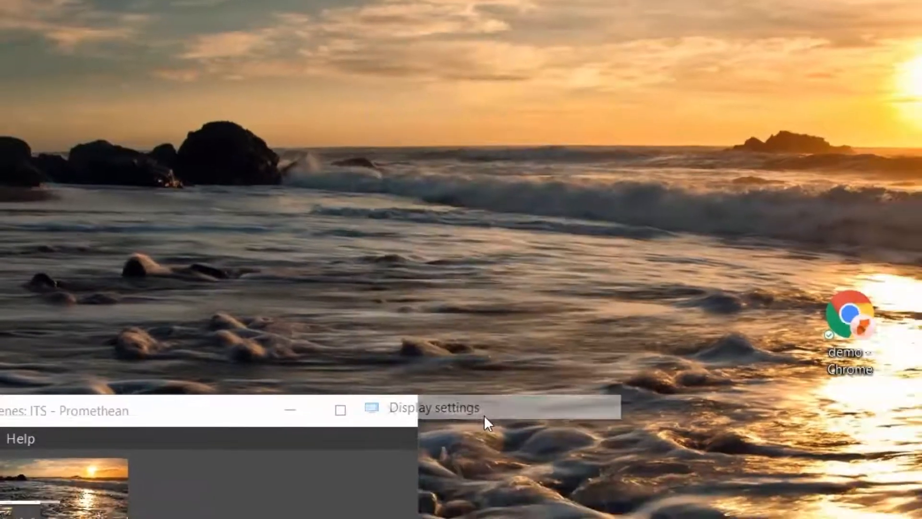
- From the Display settings page, set Multiple displays to 'Extend these displays'
click(435, 408)
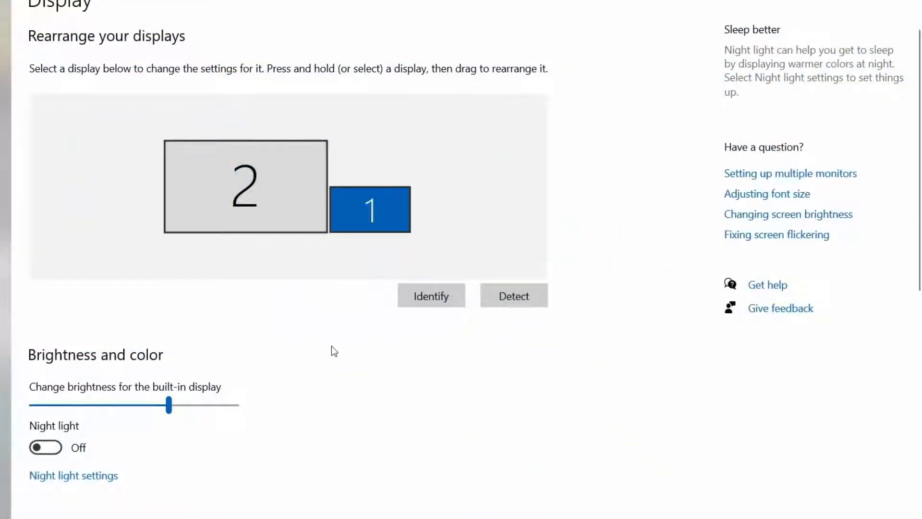
scroll(down, 3)
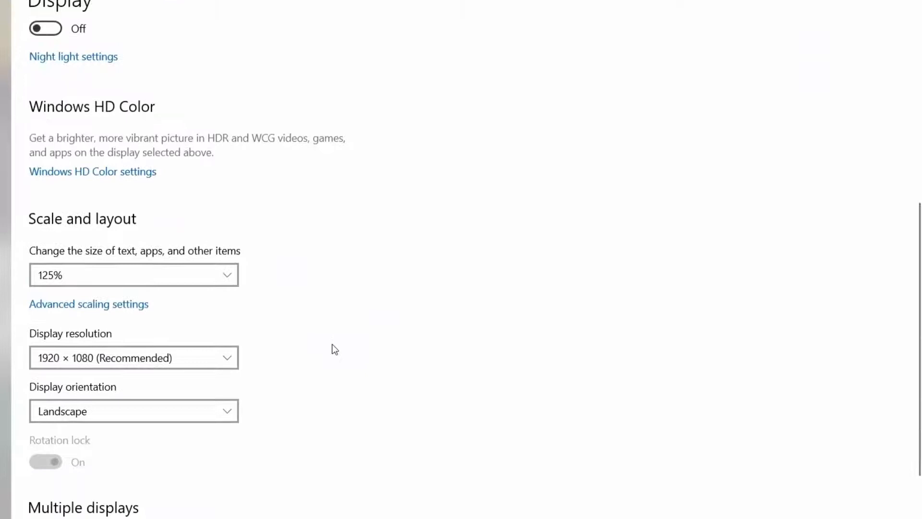
scroll(down, 3)
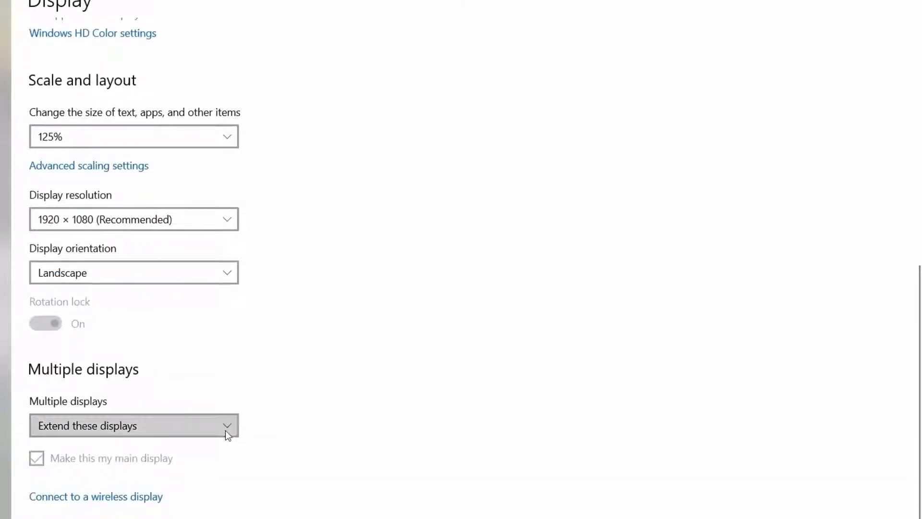
scroll(up, 3)
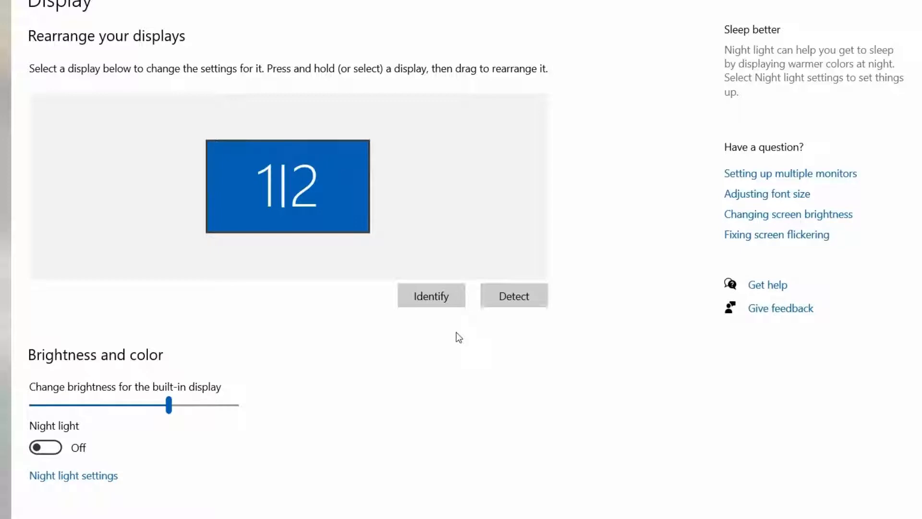
scroll(down, 3)
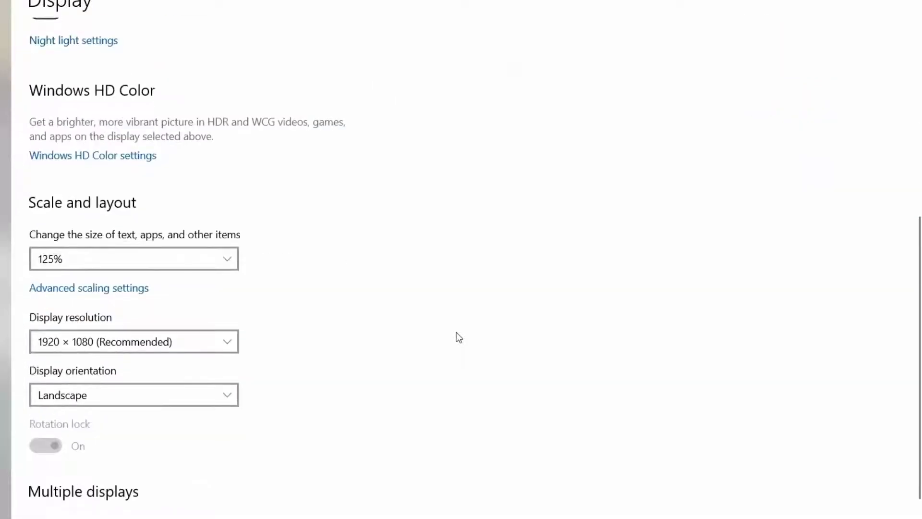
scroll(down, 3)
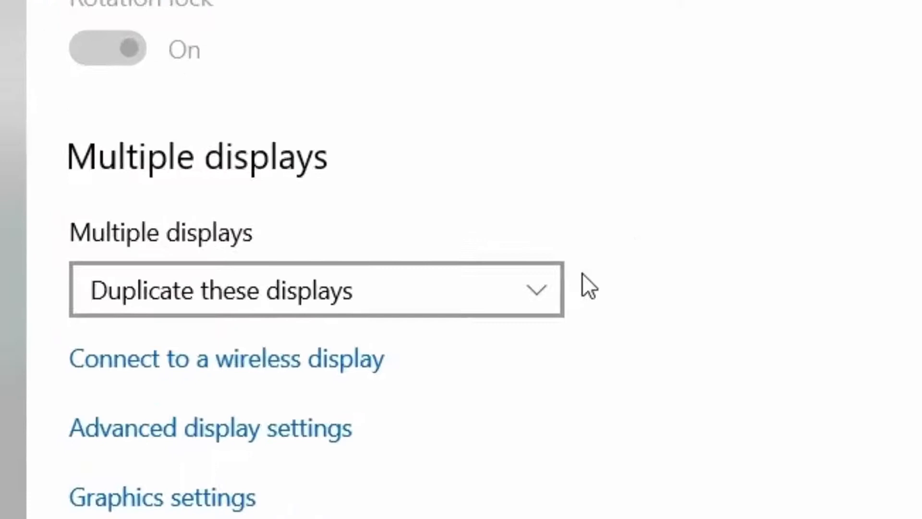
click(316, 289)
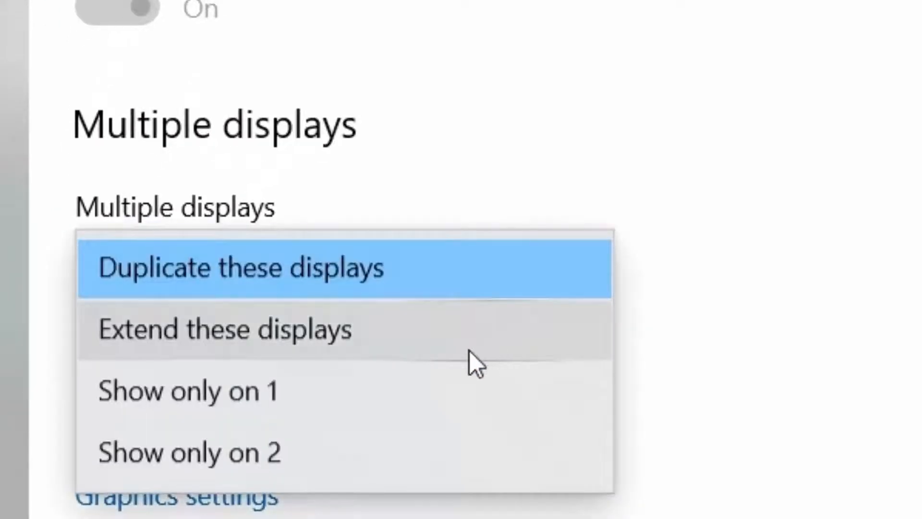
click(226, 328)
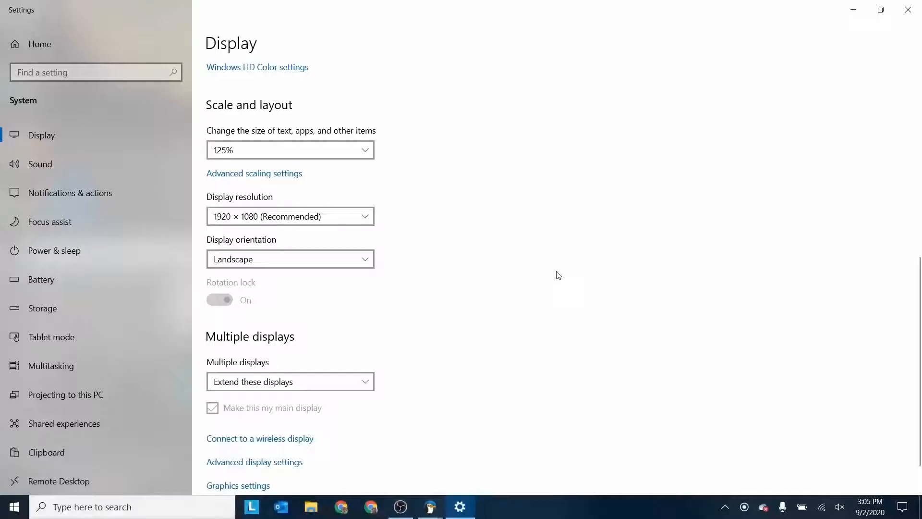
scroll(up, 3)
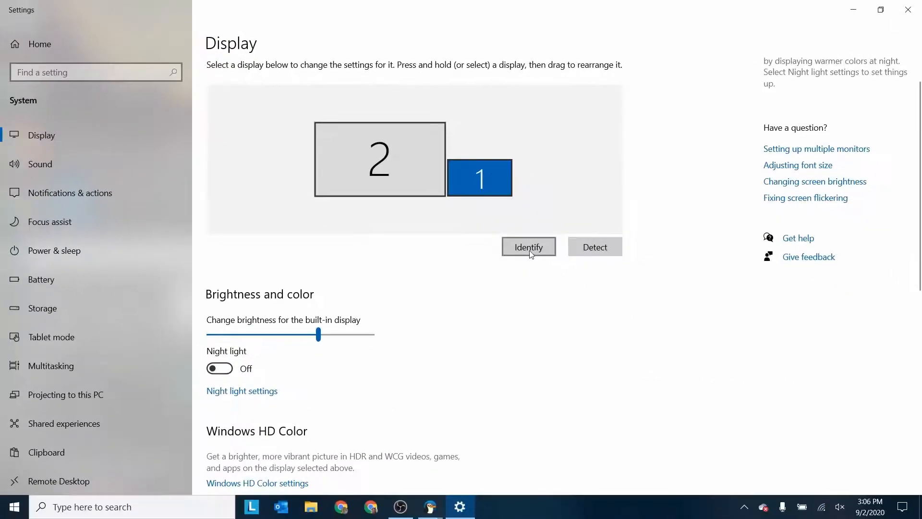
click(527, 246)
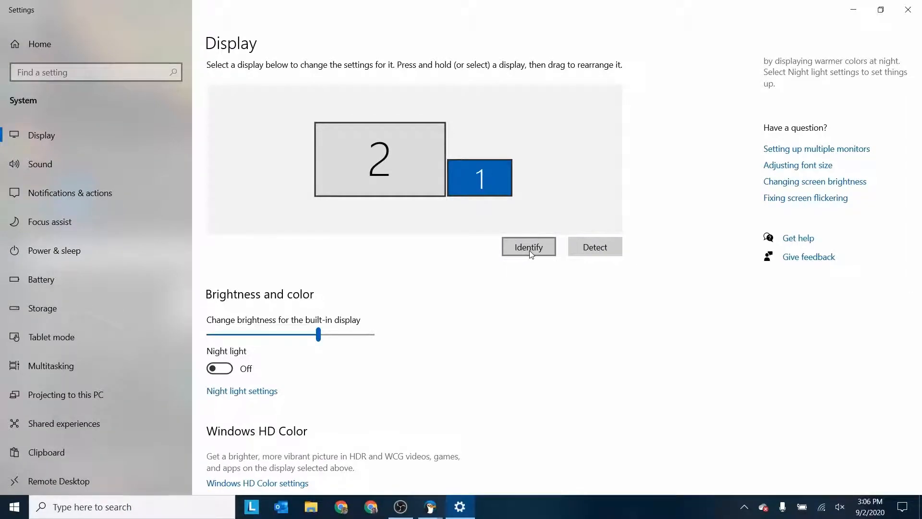
click(527, 247)
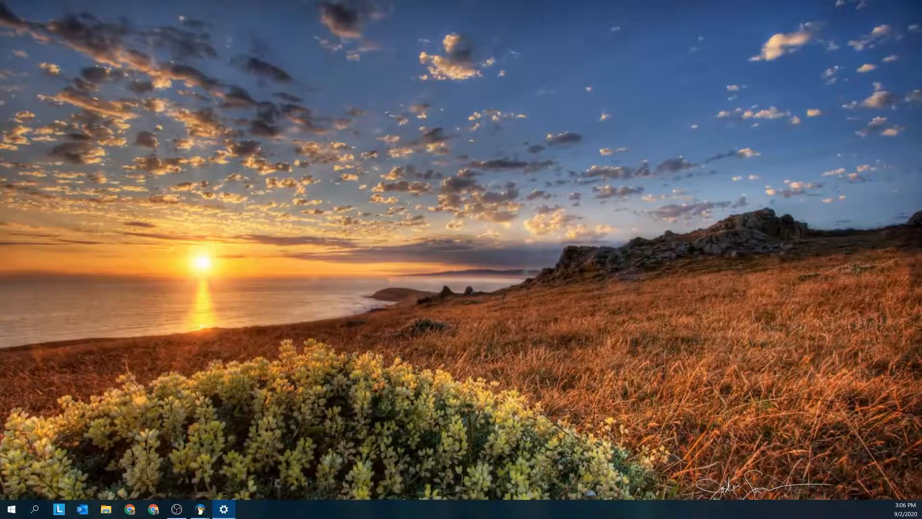
click(224, 509)
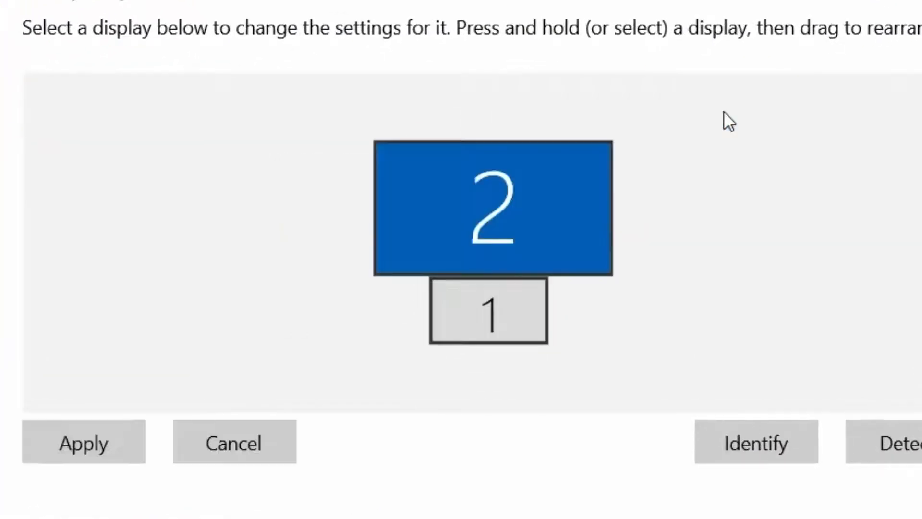
mouse_move(552, 214)
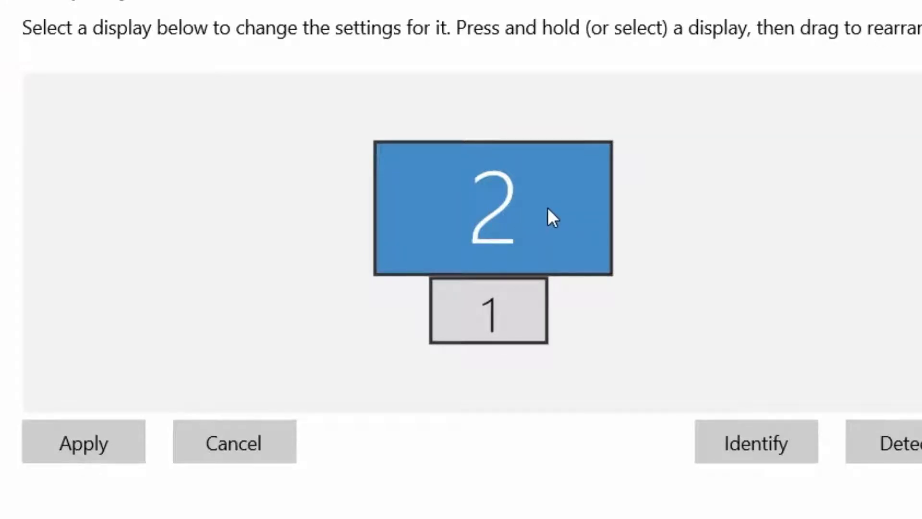
mouse_move(556, 253)
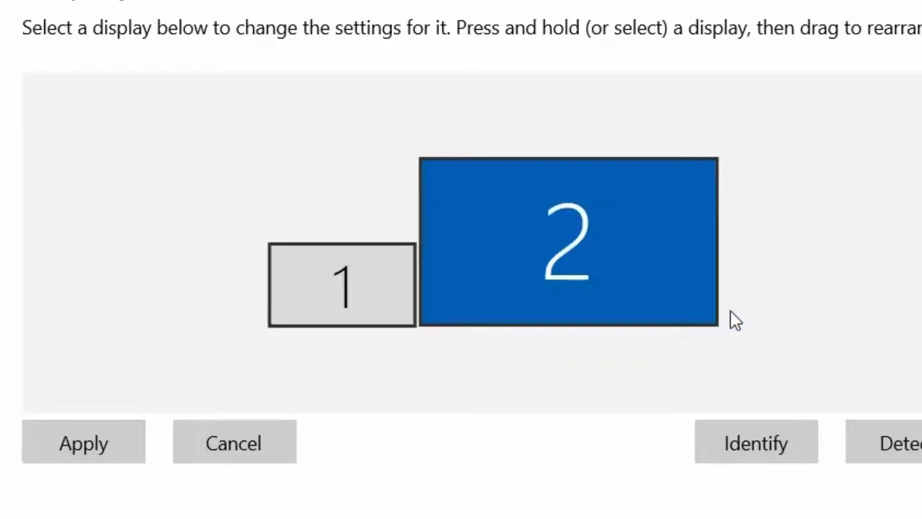
mouse_move(723, 320)
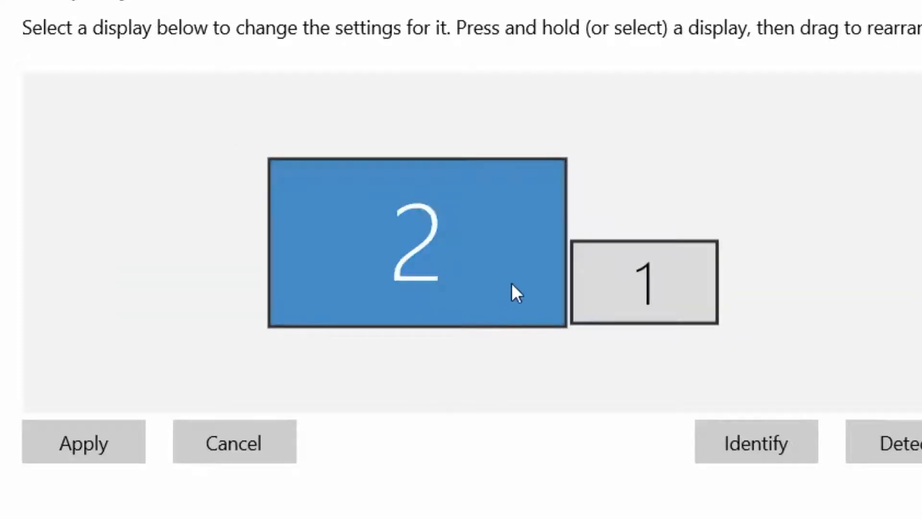
- Select display 1 and apply the layout with display 2 left of display 1
click(644, 283)
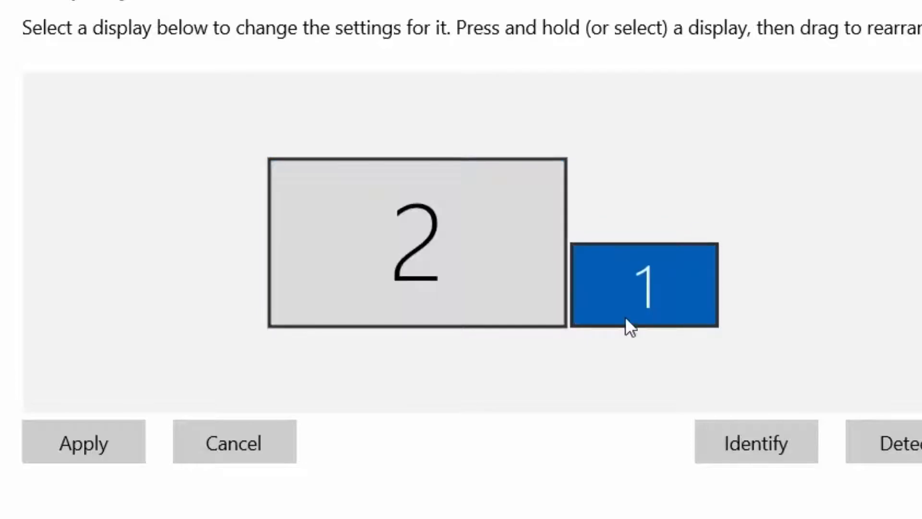
mouse_move(635, 406)
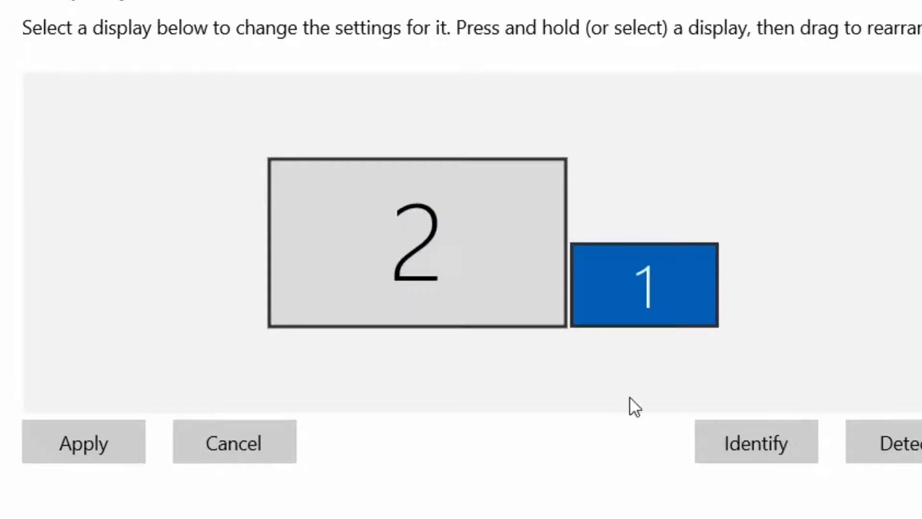
mouse_move(635, 317)
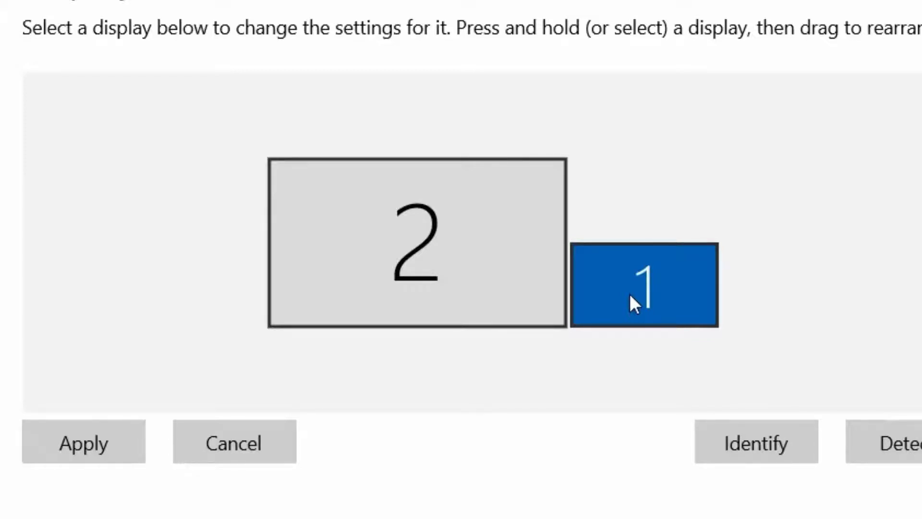
mouse_move(684, 416)
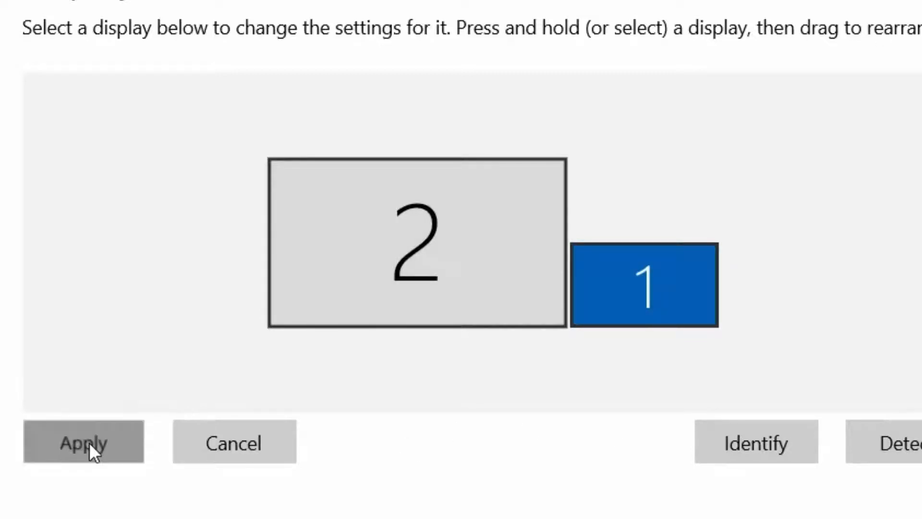
click(84, 442)
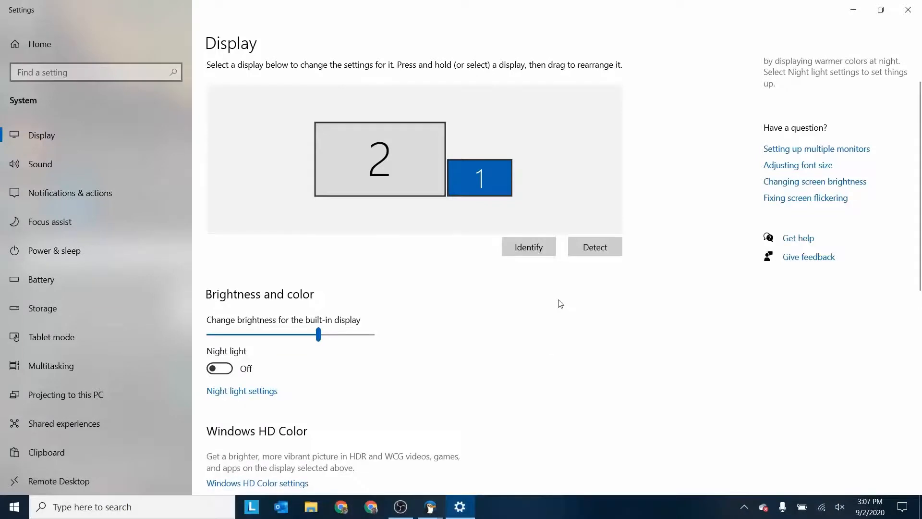
mouse_move(740, 147)
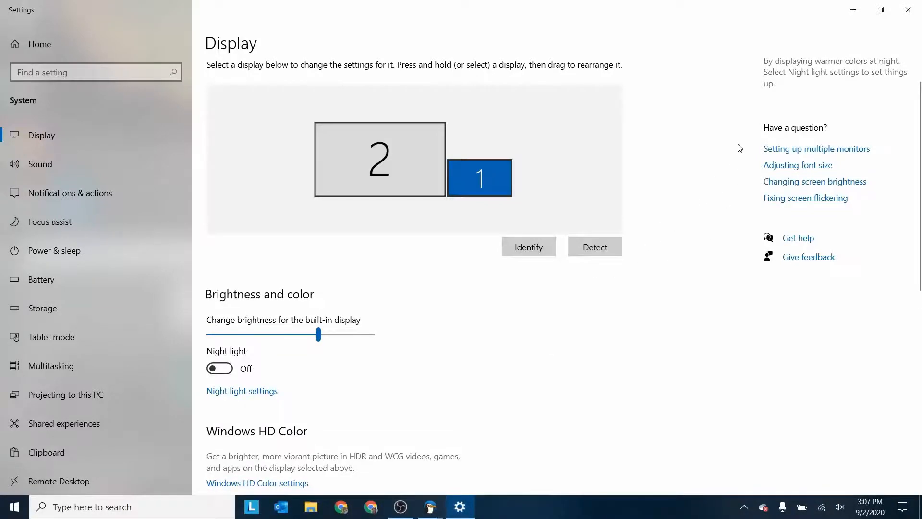
mouse_move(911, 10)
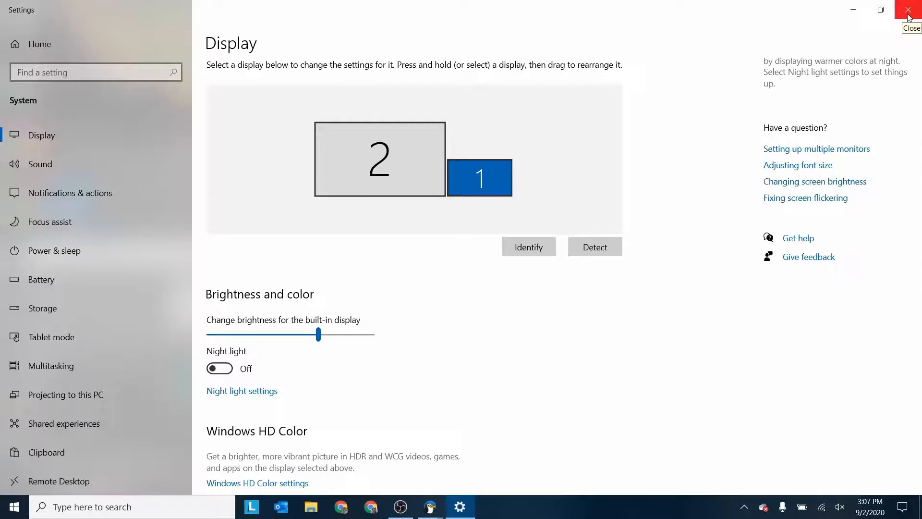